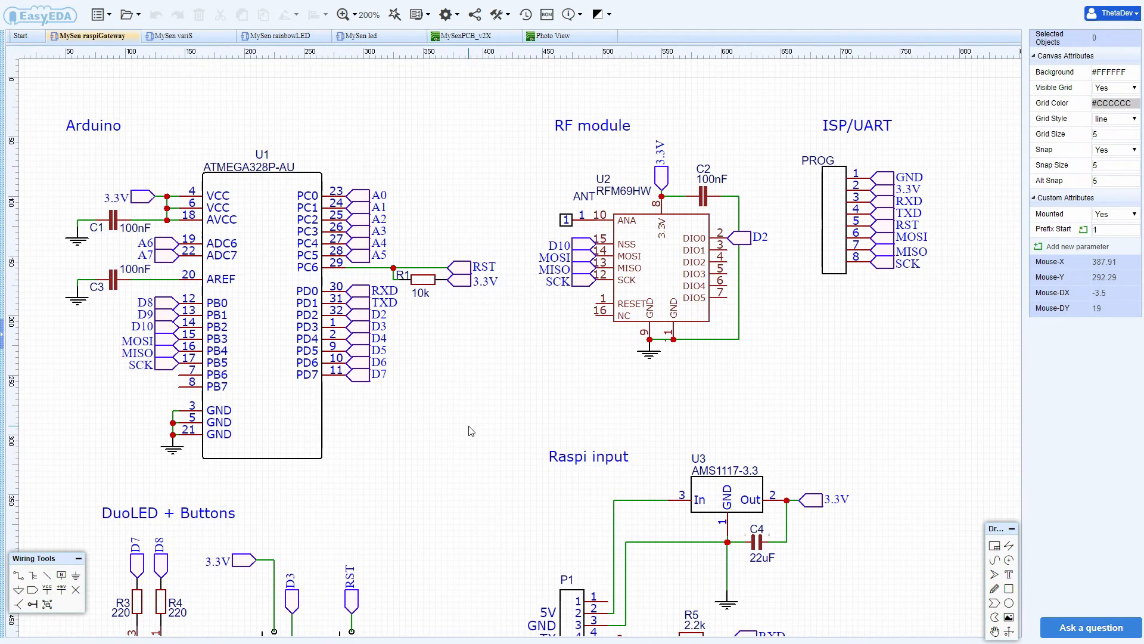
- Zoom and pan around the currently open raspiGateway schematic to inspect its sections
{"action": "left_click", "coordinate": [259, 166]}
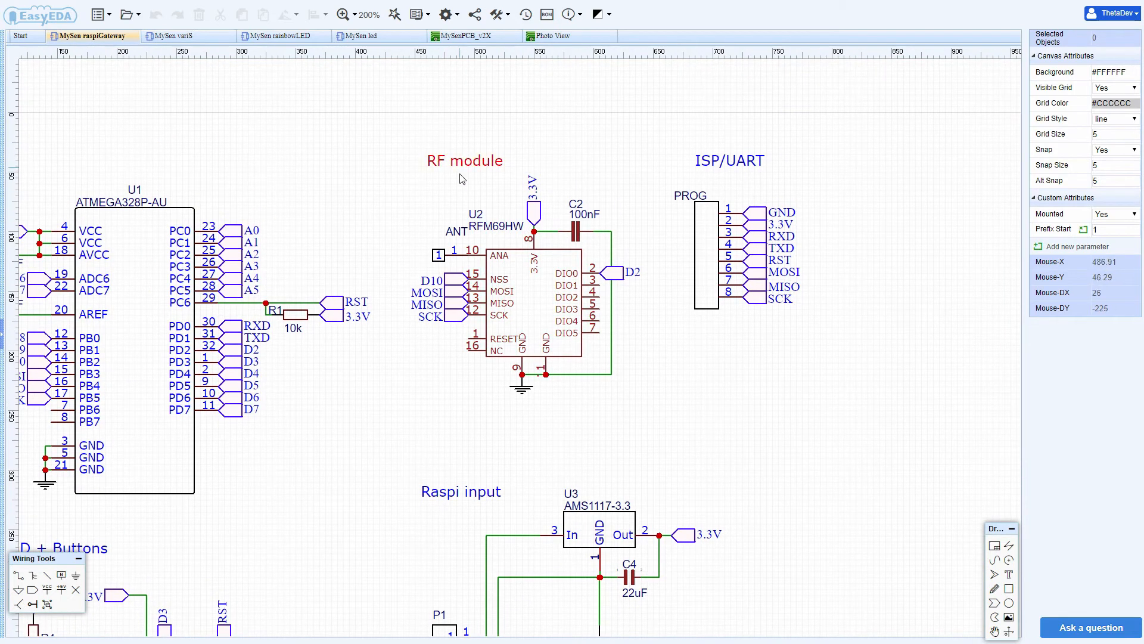
{"action": "double_click", "coordinate": [501, 222]}
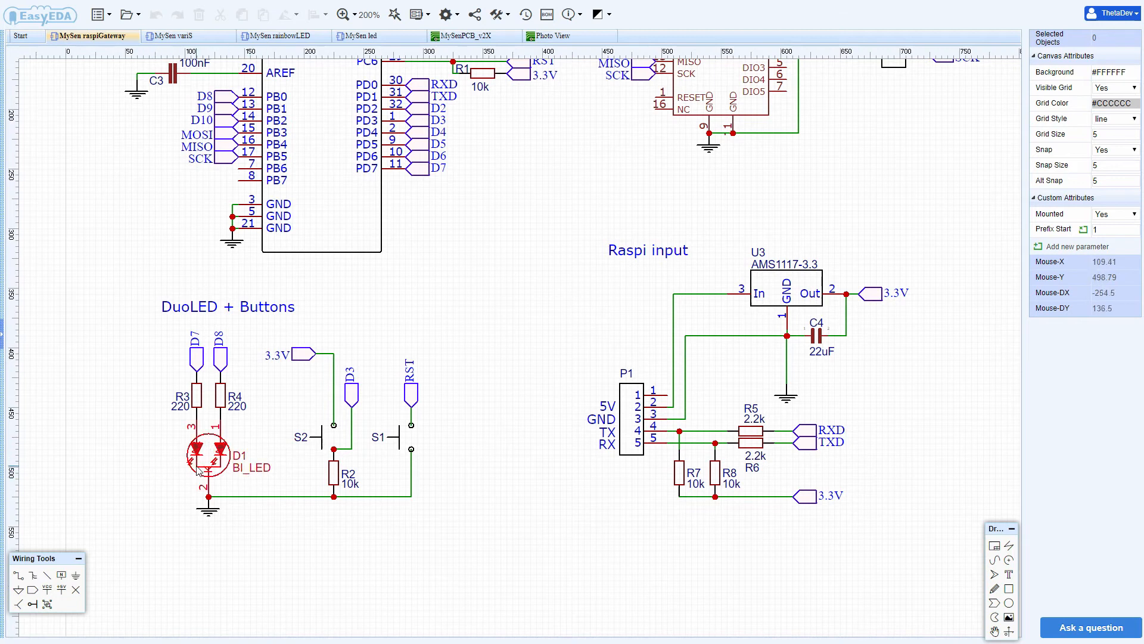
{"action": "mouse_move", "coordinate": [277, 429]}
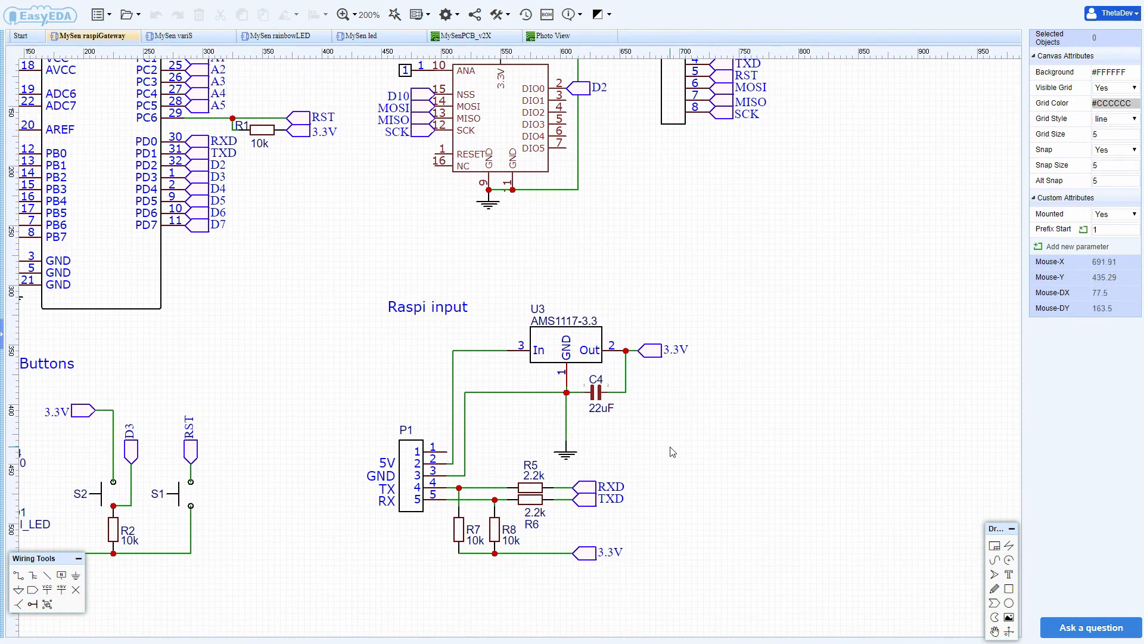
{"action": "left_click", "coordinate": [409, 473]}
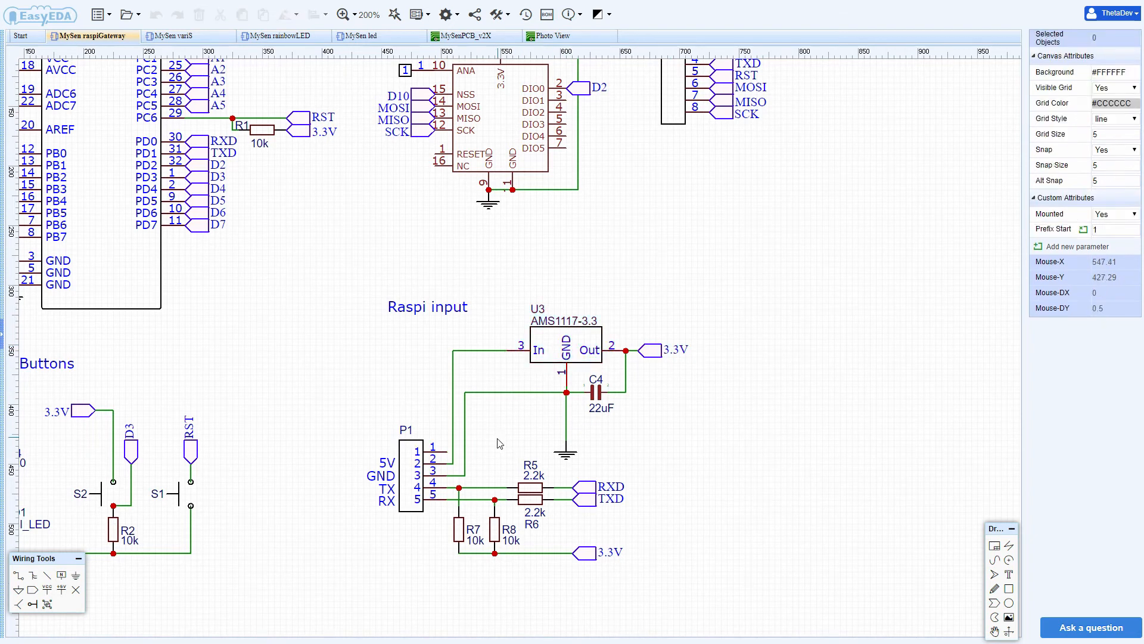
{"action": "left_click", "coordinate": [386, 462]}
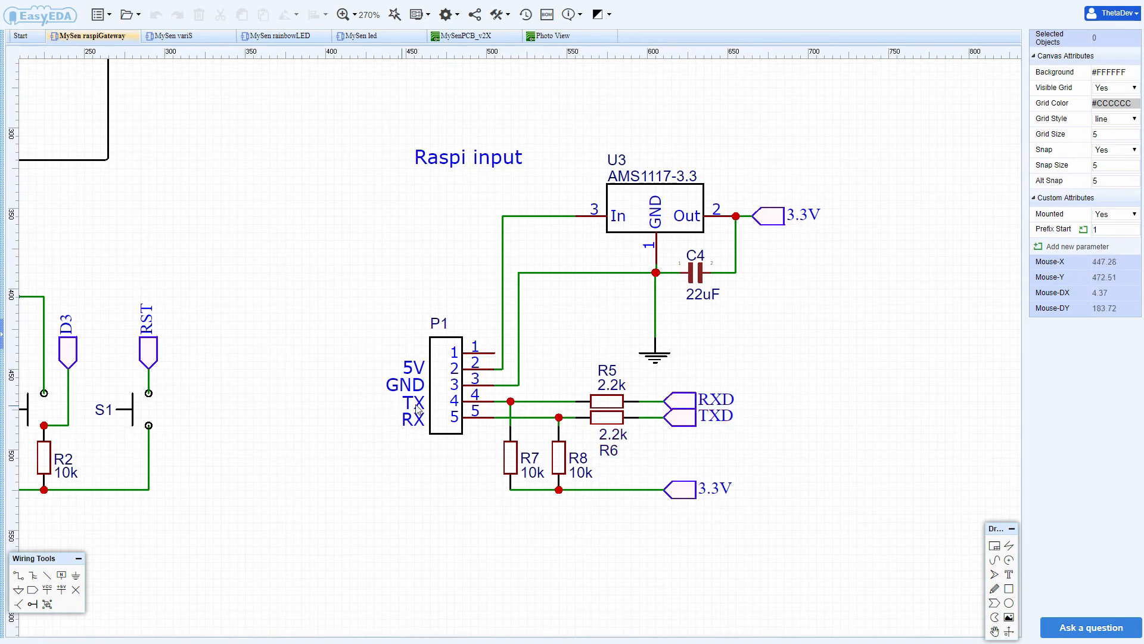
- Switch to the MySen led schematic and look over its Arduino, MOSFET and regulator sections
{"action": "left_click", "coordinate": [376, 35]}
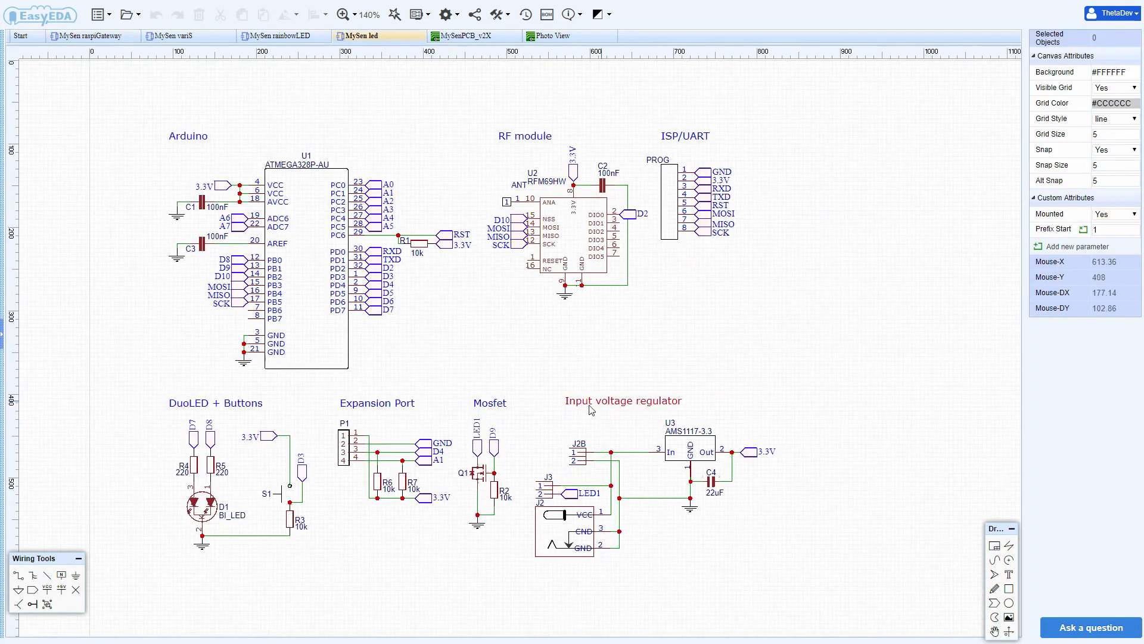
{"action": "mouse_move", "coordinate": [609, 368]}
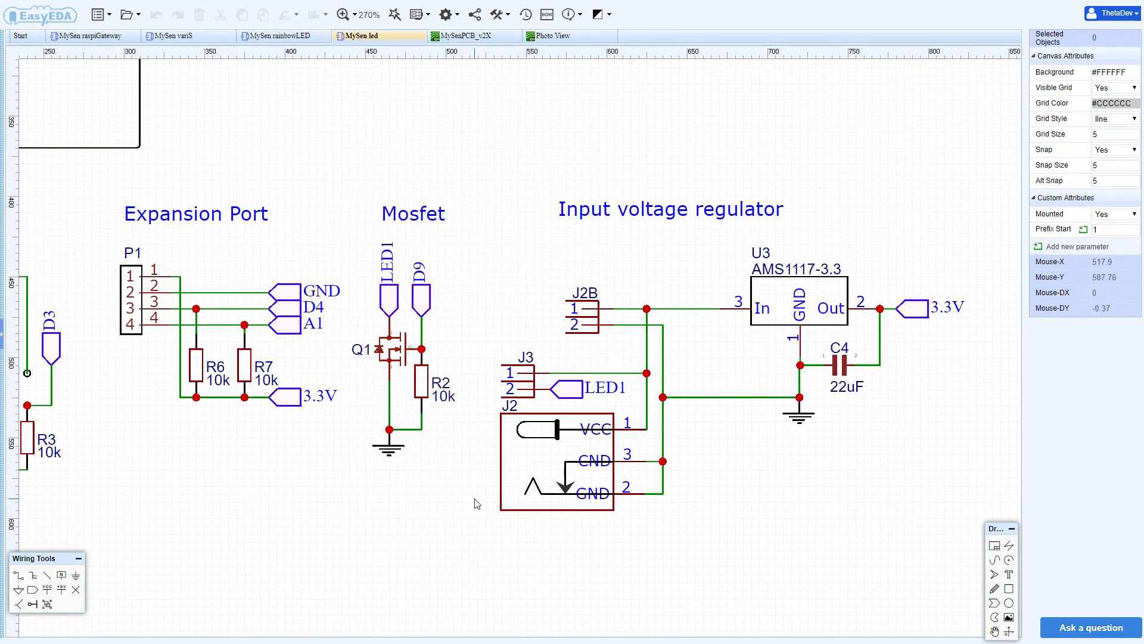
{"action": "mouse_move", "coordinate": [471, 531]}
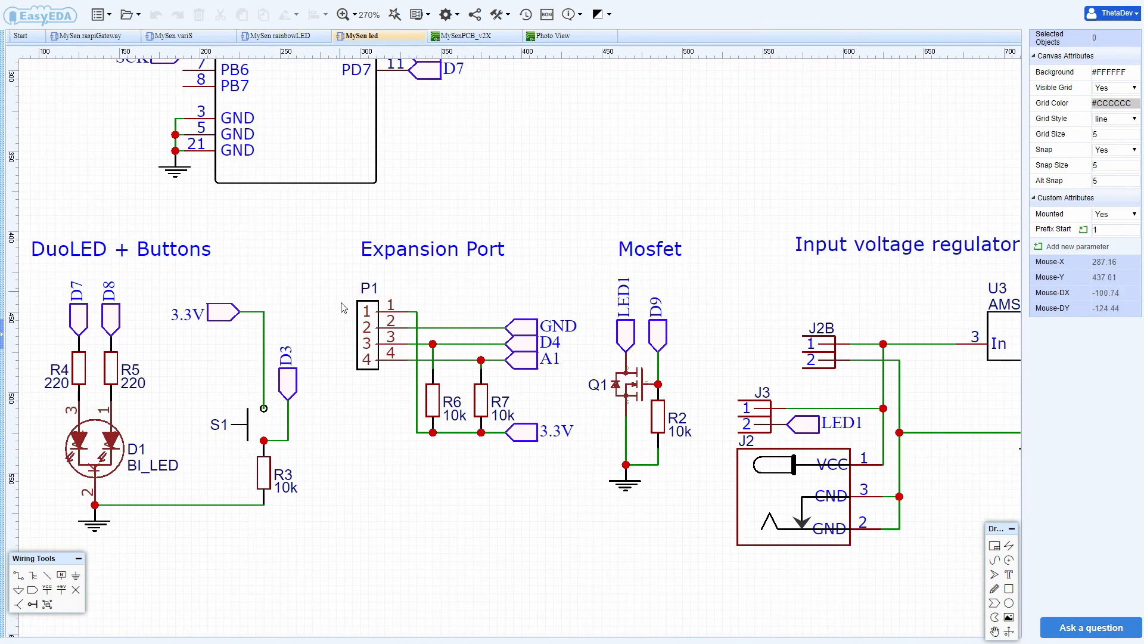
{"action": "mouse_move", "coordinate": [348, 389]}
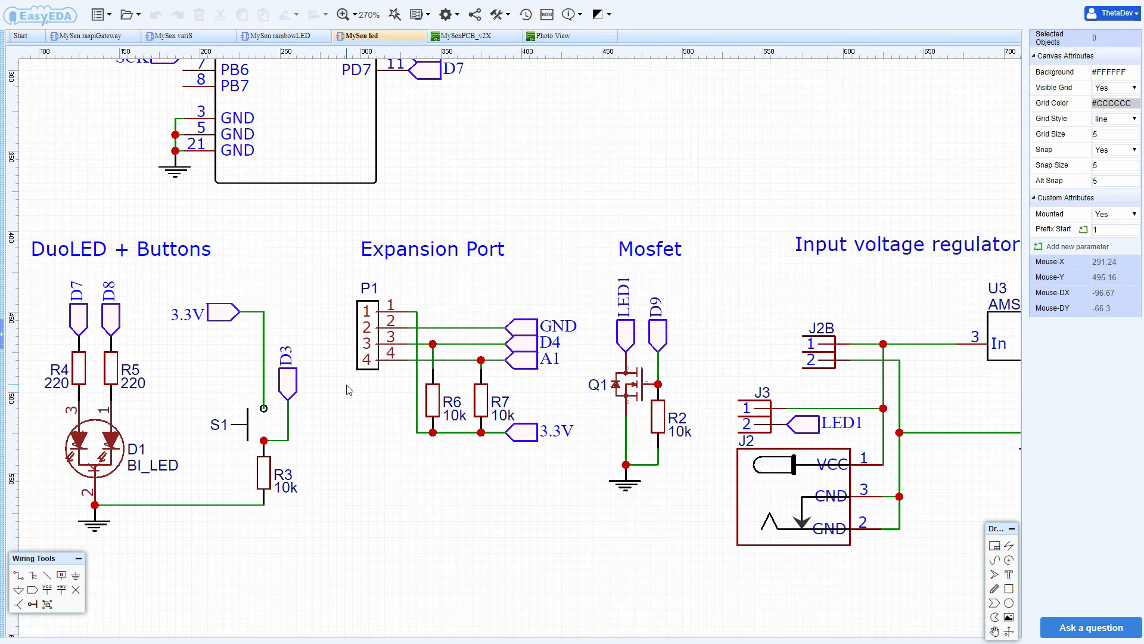
{"action": "mouse_move", "coordinate": [738, 308]}
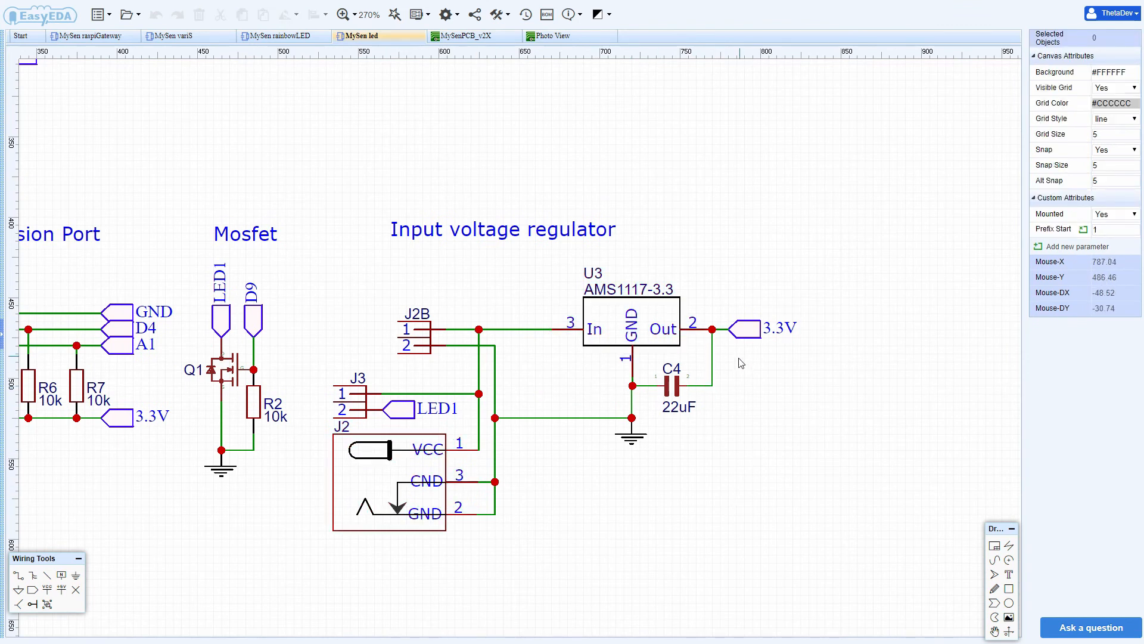
{"action": "left_click", "coordinate": [416, 328]}
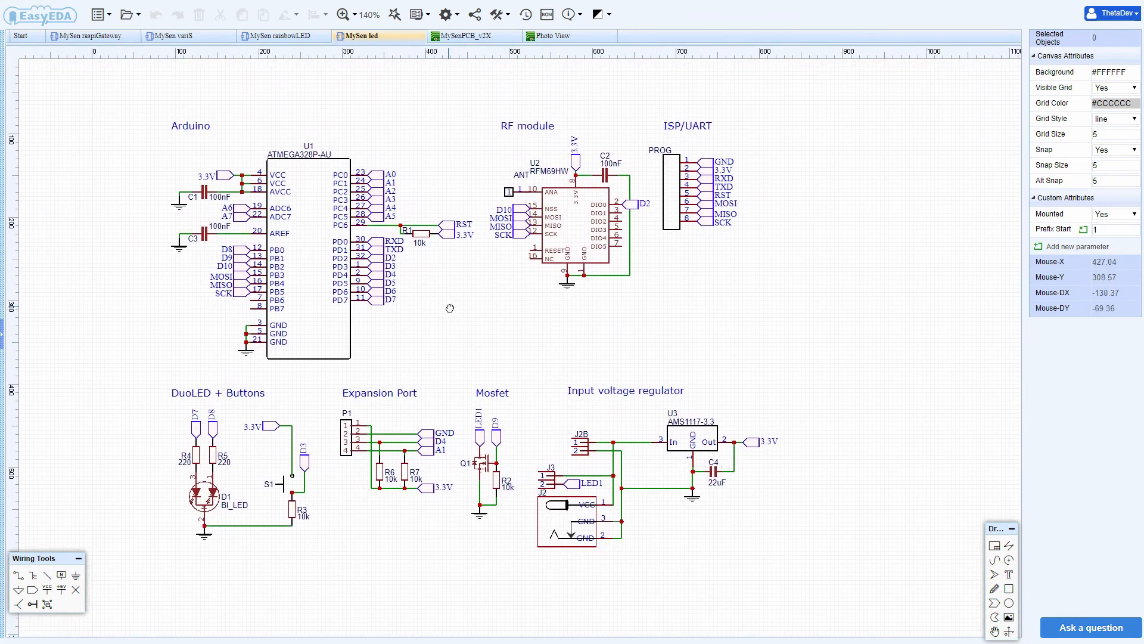
- Review the MySen rainbowLED and MySen variS schematics, then show the MySenPCB_v2X panel layout
{"action": "left_click", "coordinate": [283, 36]}
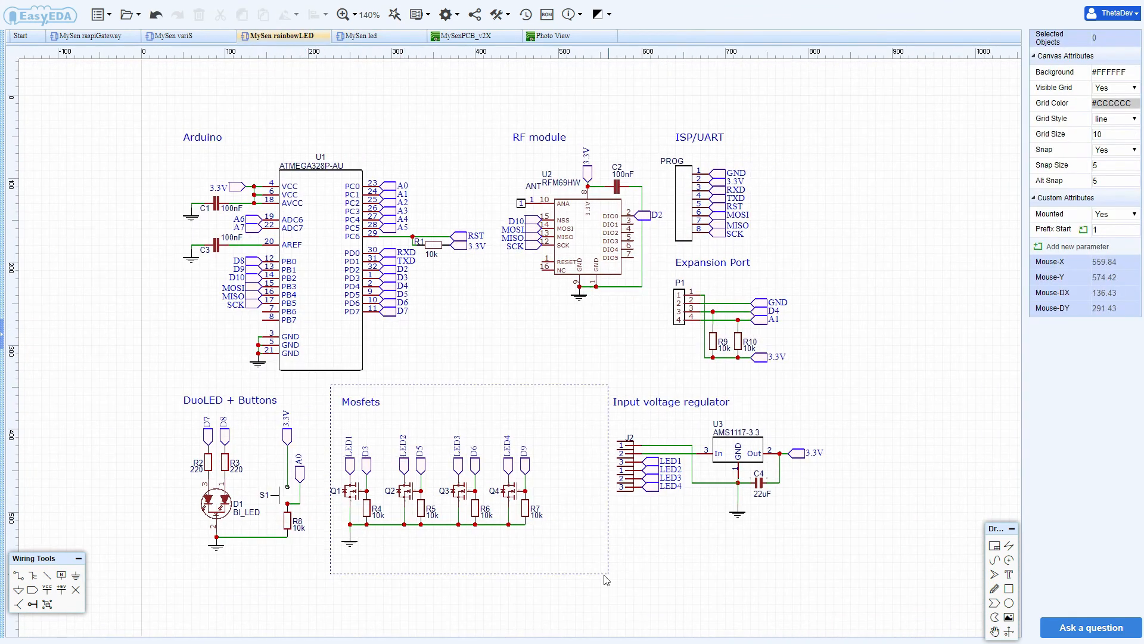
{"action": "left_click", "coordinate": [185, 36]}
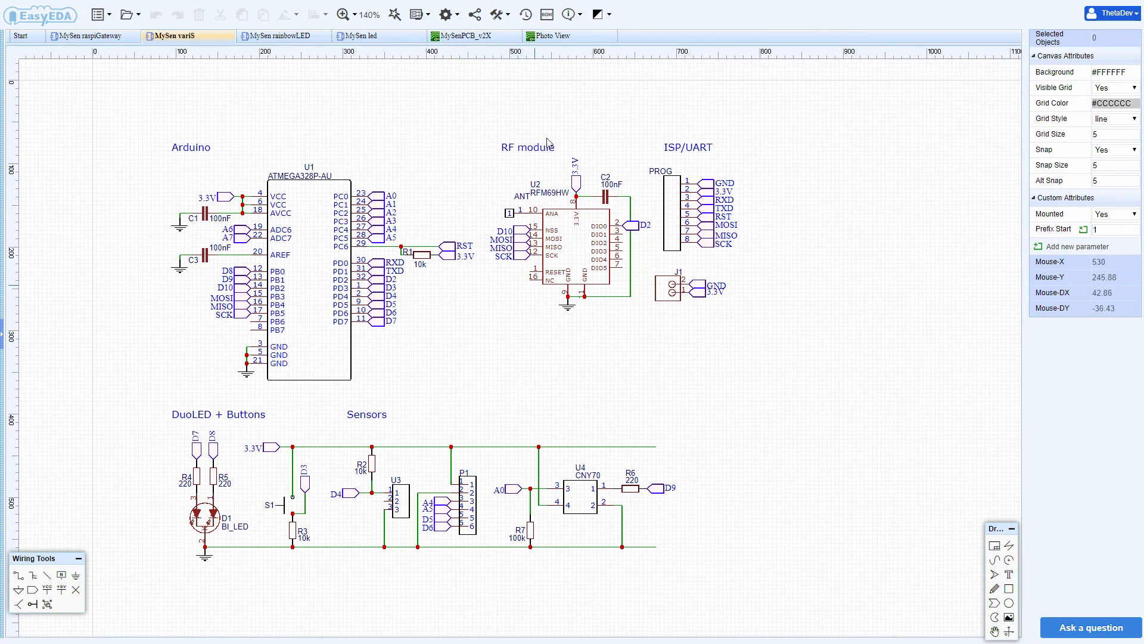
{"action": "left_click", "coordinate": [472, 35]}
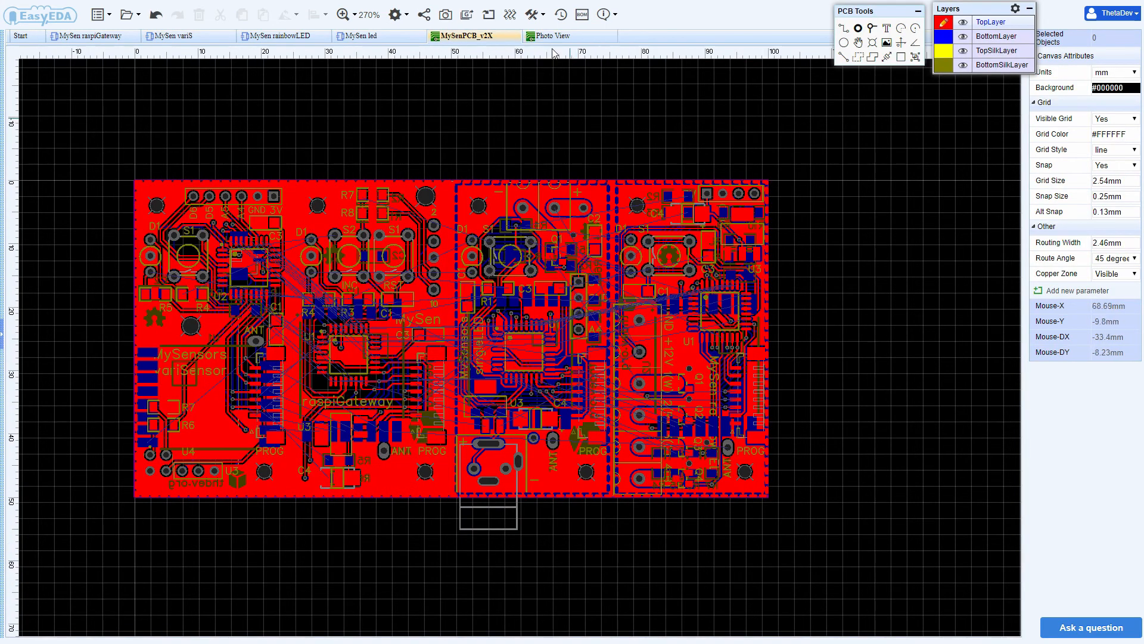
- Show the four-board panel in Photo View and switch it to the Bottom Side
{"action": "left_click", "coordinate": [555, 36]}
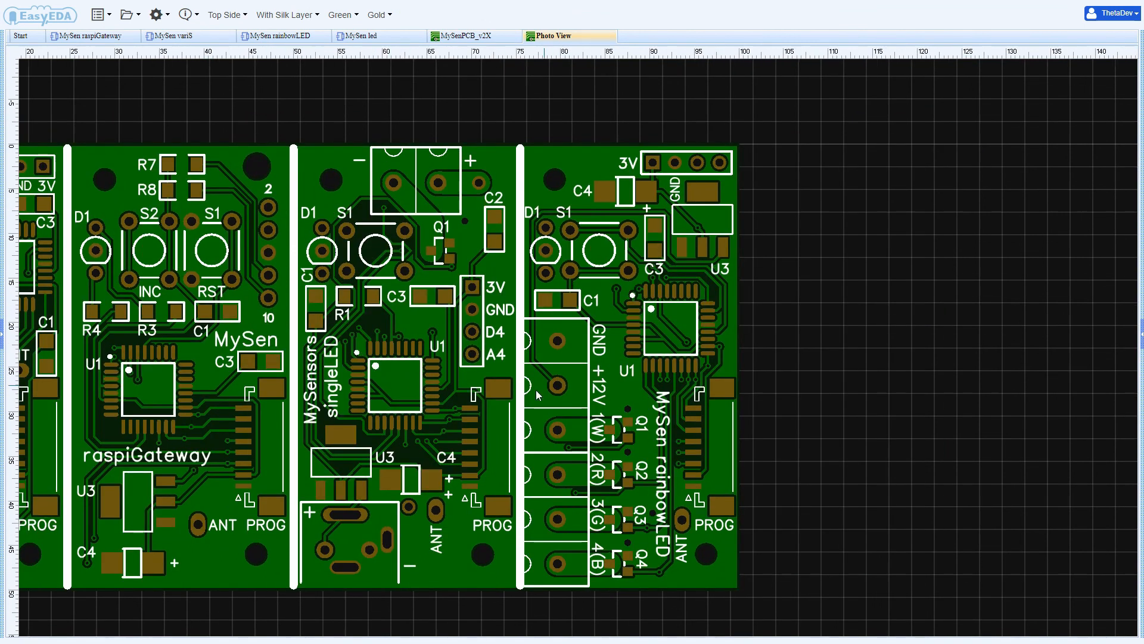
{"action": "mouse_move", "coordinate": [449, 236]}
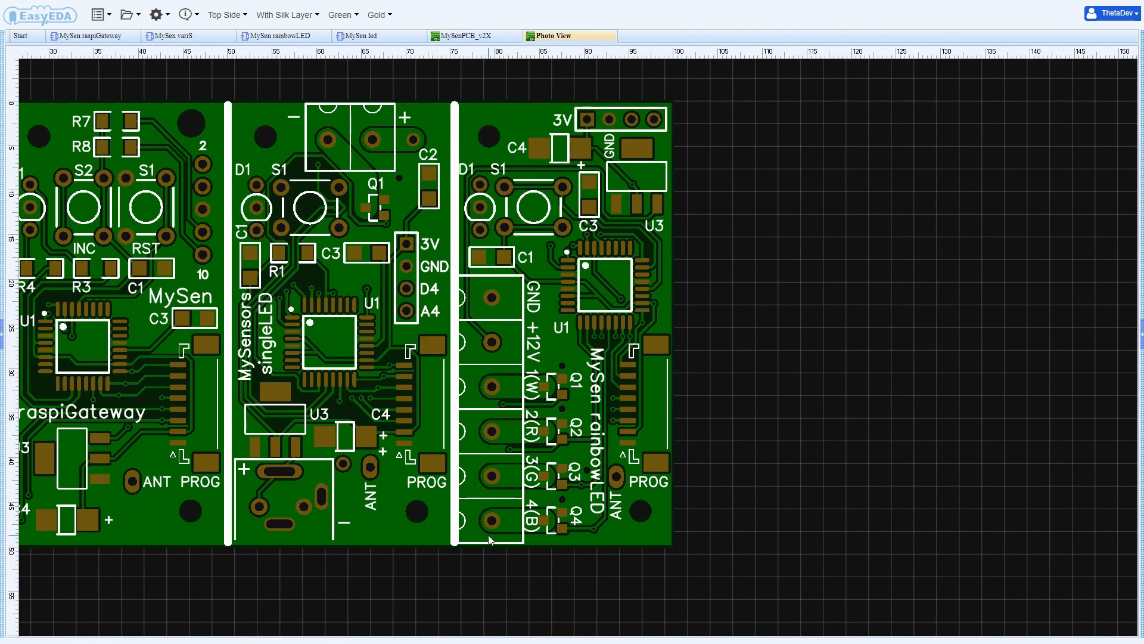
{"action": "mouse_move", "coordinate": [343, 418]}
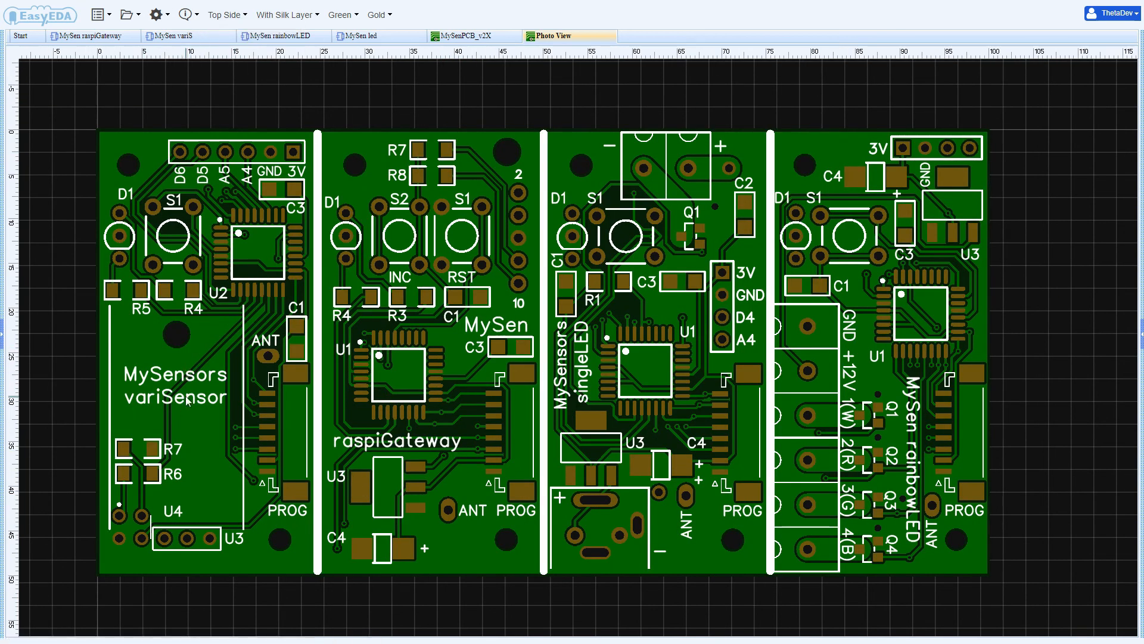
{"action": "left_click", "coordinate": [222, 15]}
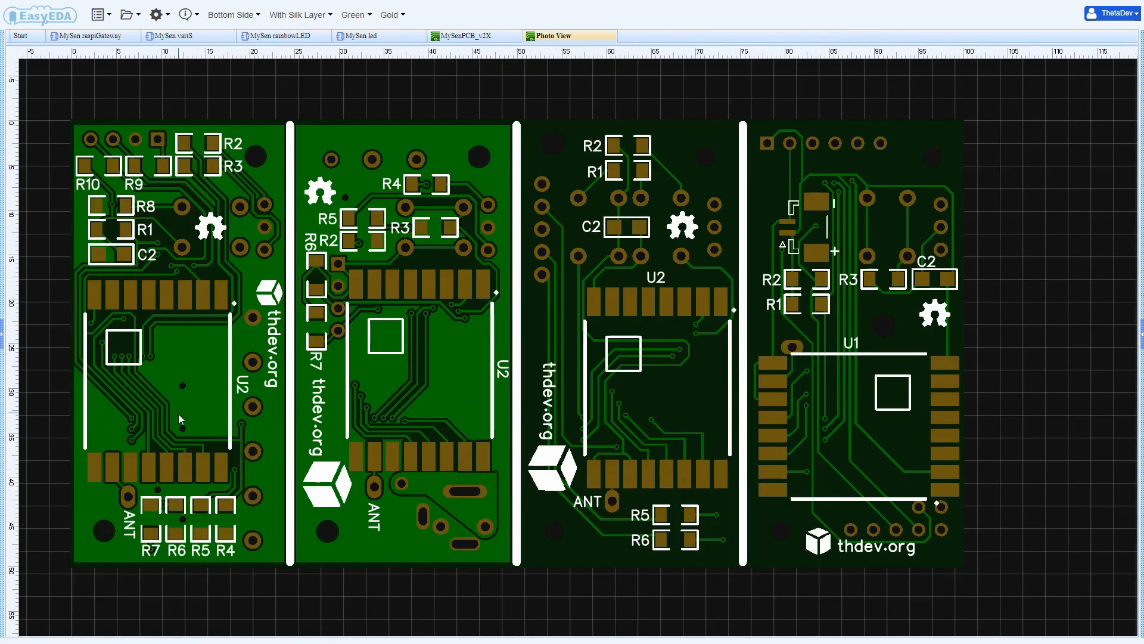
{"action": "mouse_move", "coordinate": [940, 438]}
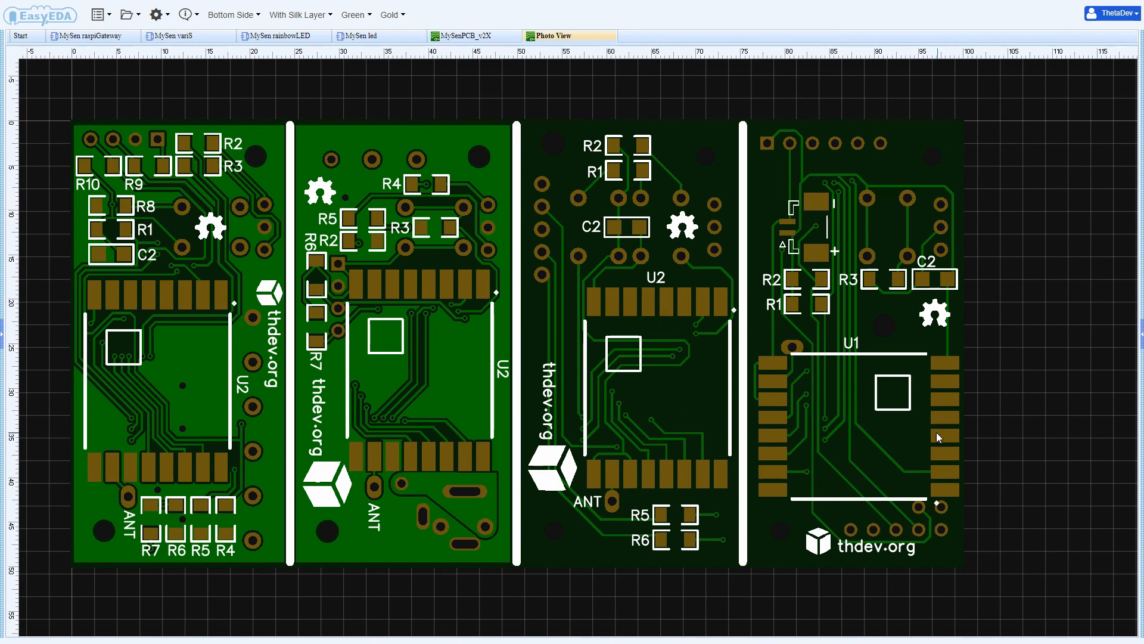